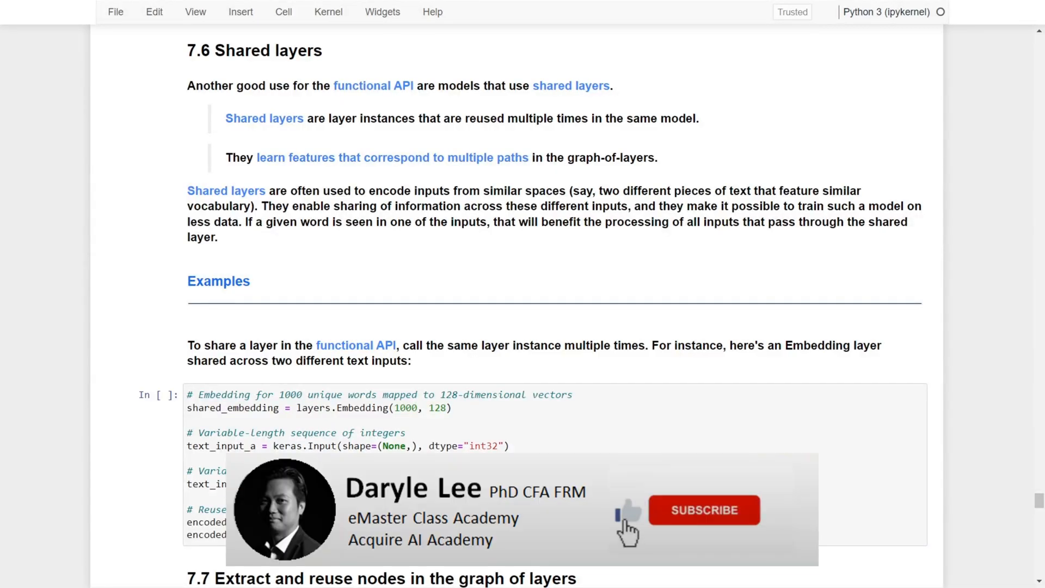
Select and edit the shared embedding code cell while reviewing its surrounding text
{"action": "left_click", "coordinate": [704, 511]}
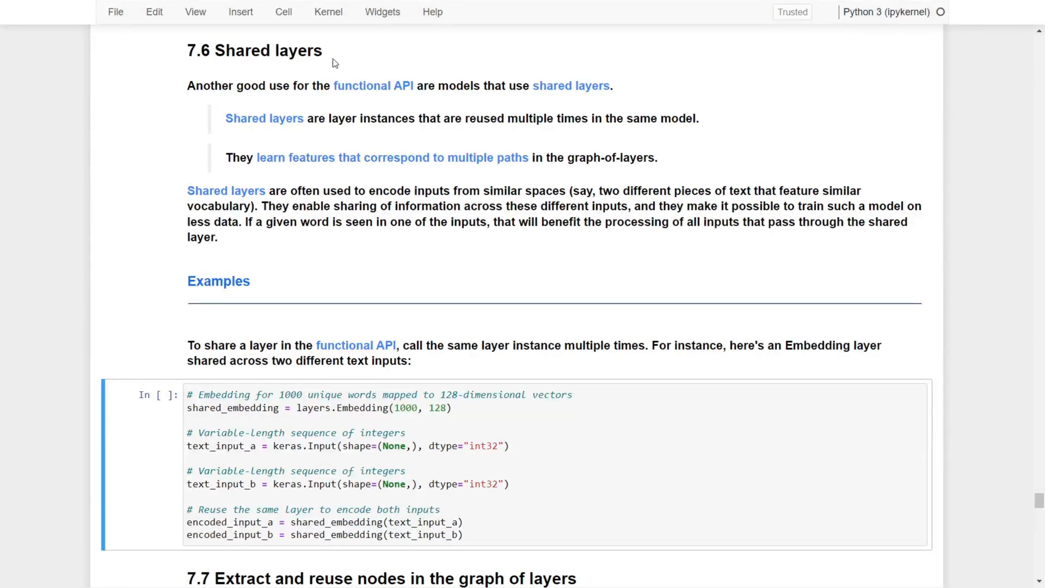
{"action": "mouse_move", "coordinate": [314, 108]}
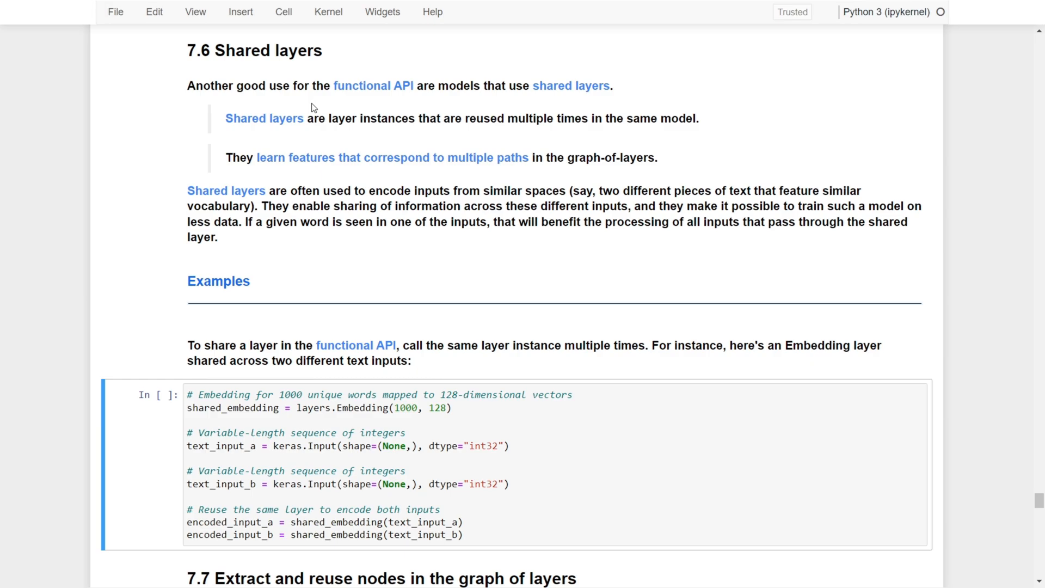
{"action": "mouse_move", "coordinate": [646, 177]}
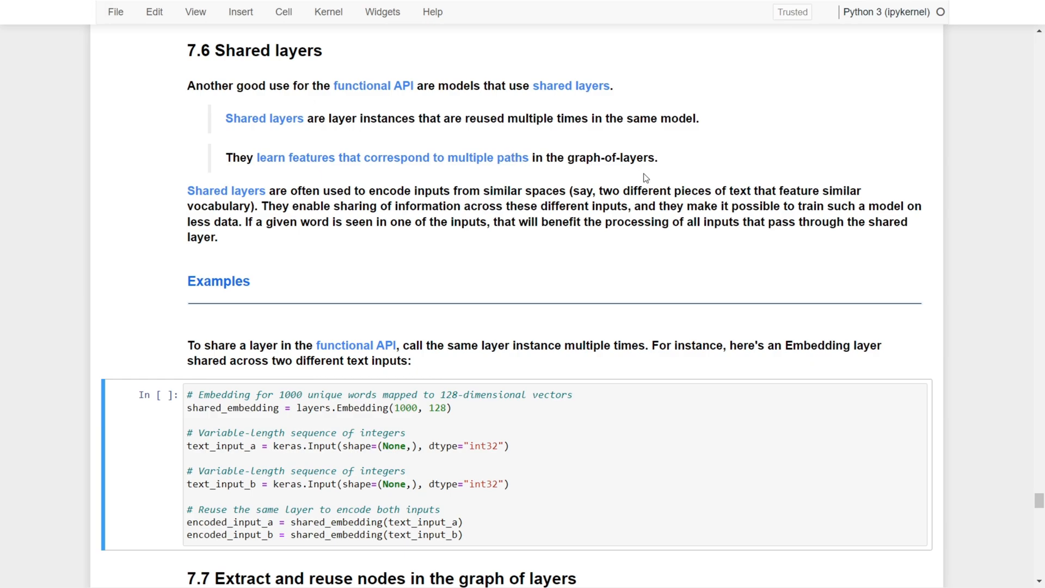
{"action": "mouse_move", "coordinate": [735, 158]}
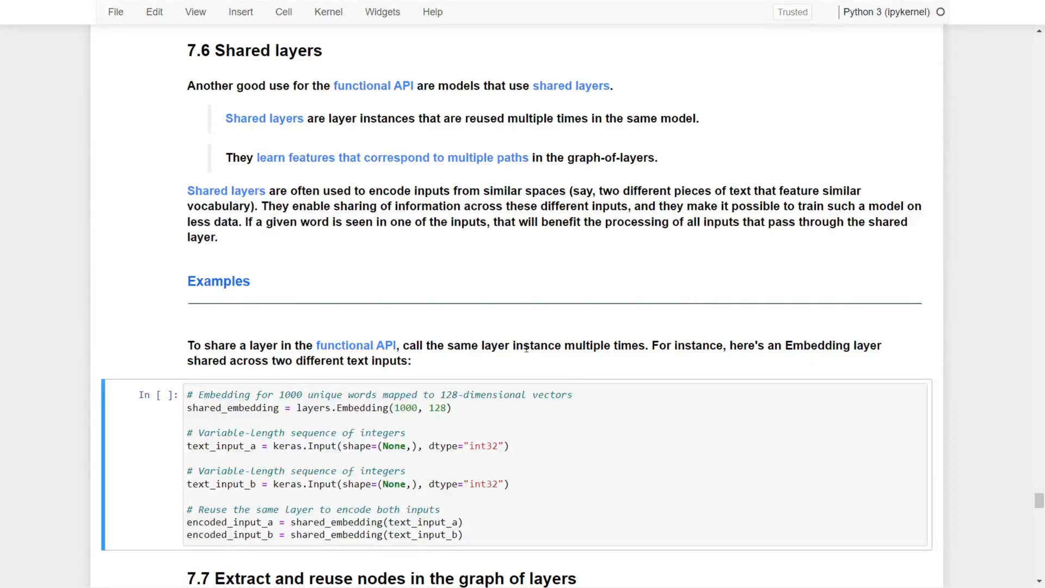
{"action": "scroll", "scroll_direction": "down", "scroll_amount": 3}
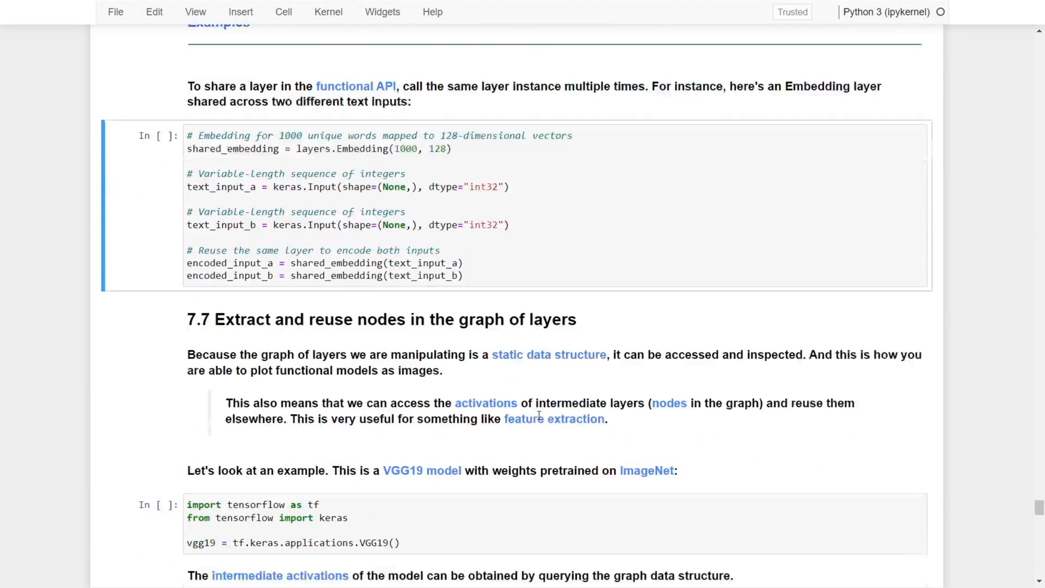
{"action": "scroll", "scroll_direction": "up", "scroll_amount": 3}
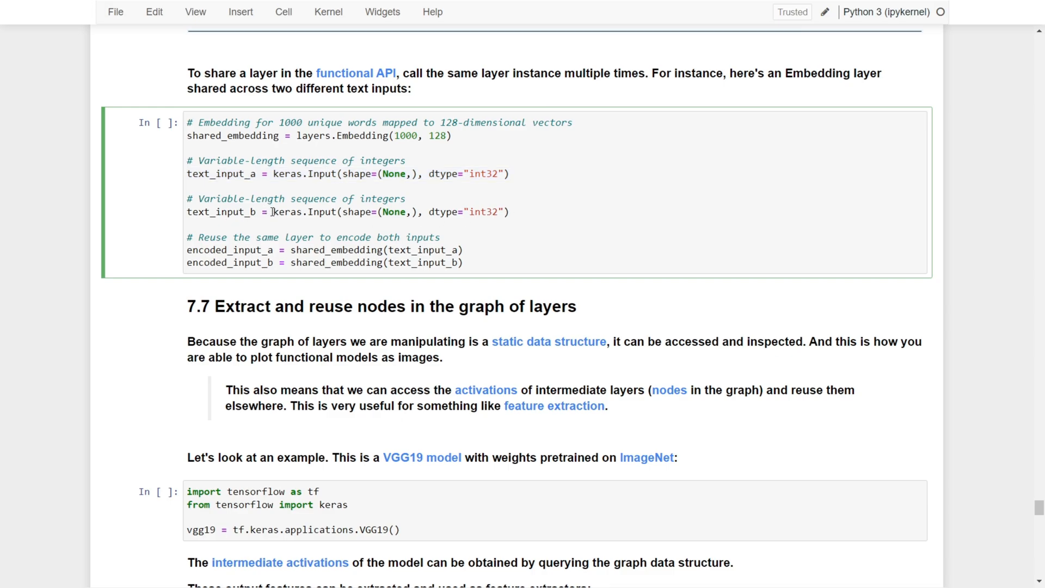
{"action": "double_click", "coordinate": [303, 212]}
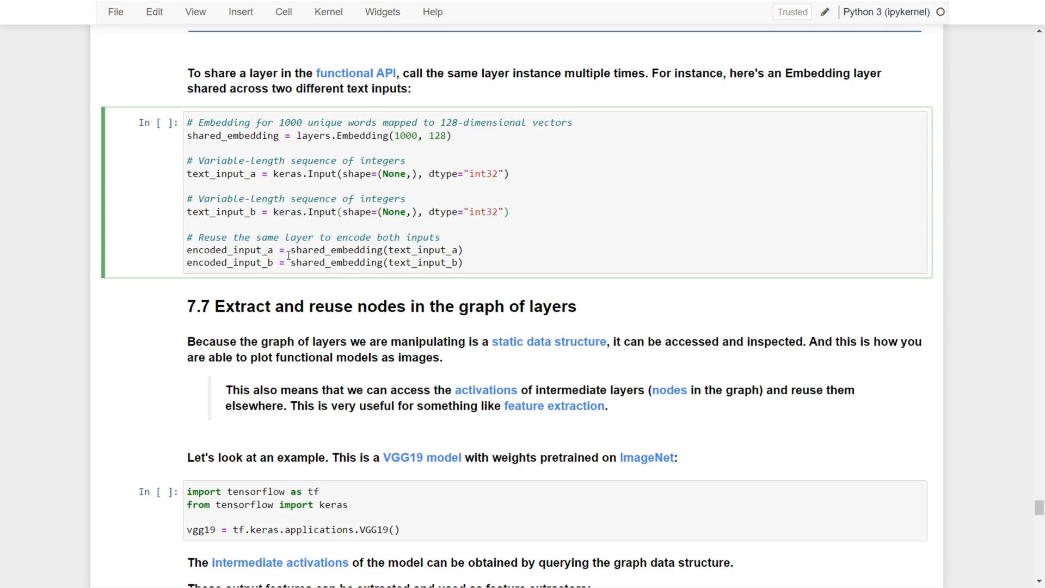
{"action": "double_click", "coordinate": [336, 250]}
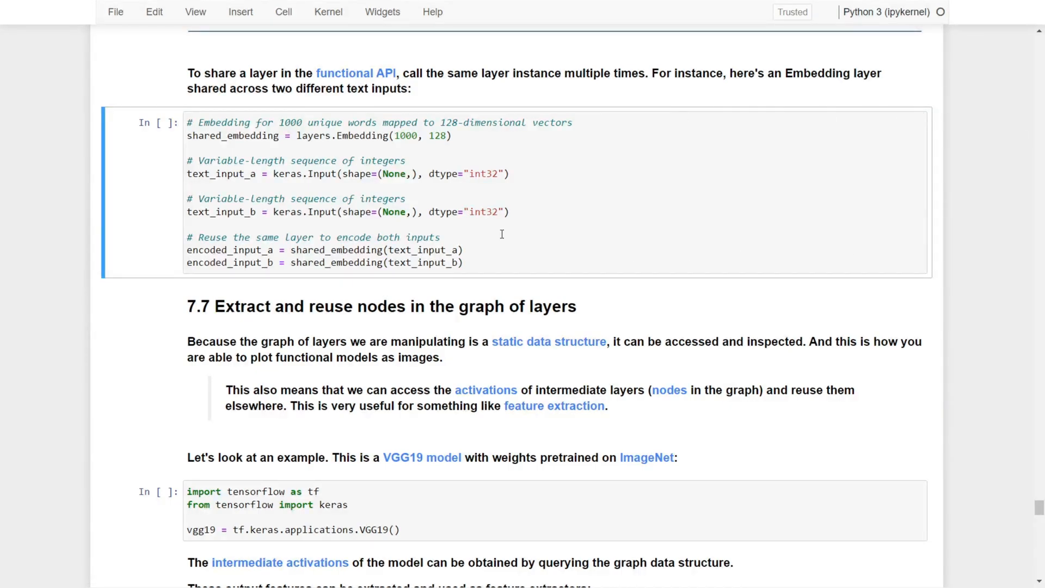
Move down to section 7.7's VGG19 loading cell and save the notebook with Ctrl+S
{"action": "scroll", "scroll_direction": "up", "scroll_amount": 3}
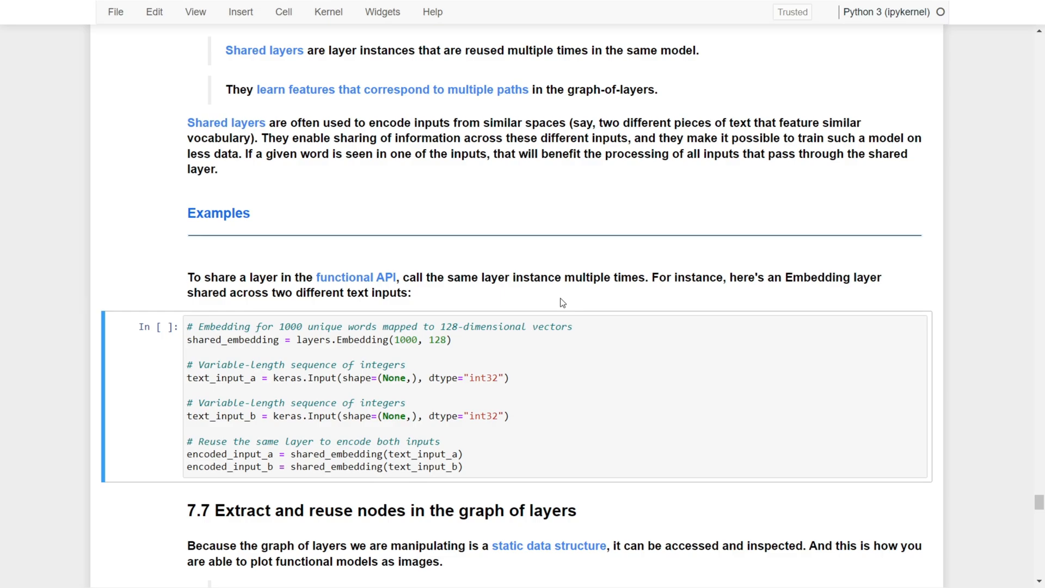
{"action": "mouse_move", "coordinate": [259, 381]}
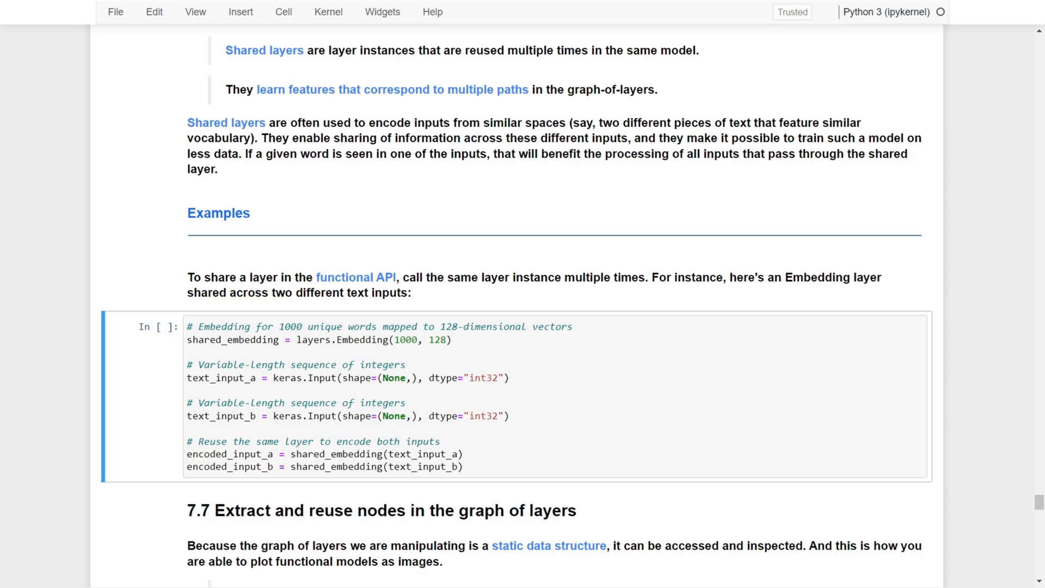
{"action": "scroll", "scroll_direction": "down", "scroll_amount": 3}
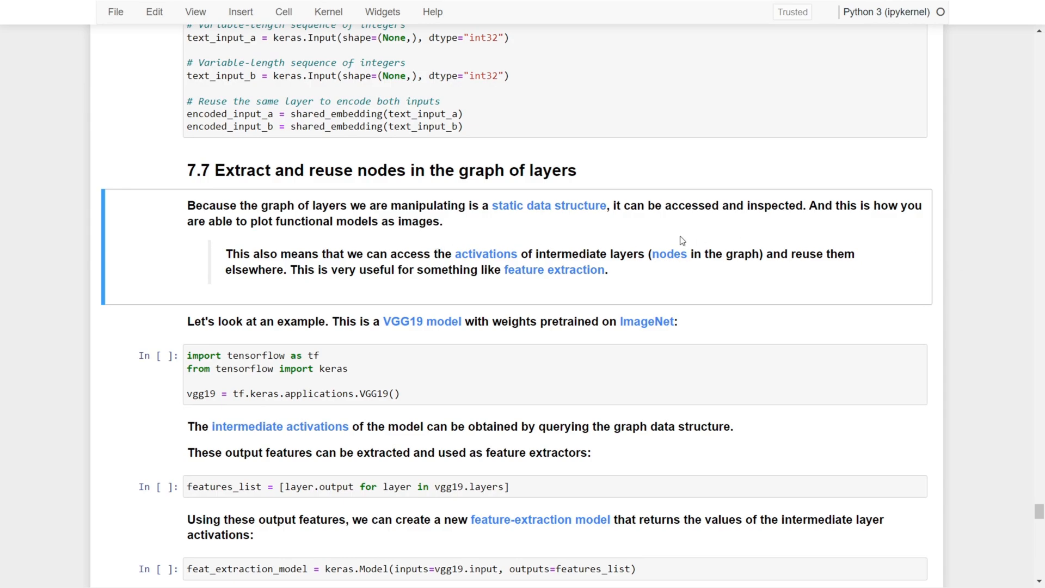
{"action": "scroll", "scroll_direction": "down", "scroll_amount": 3}
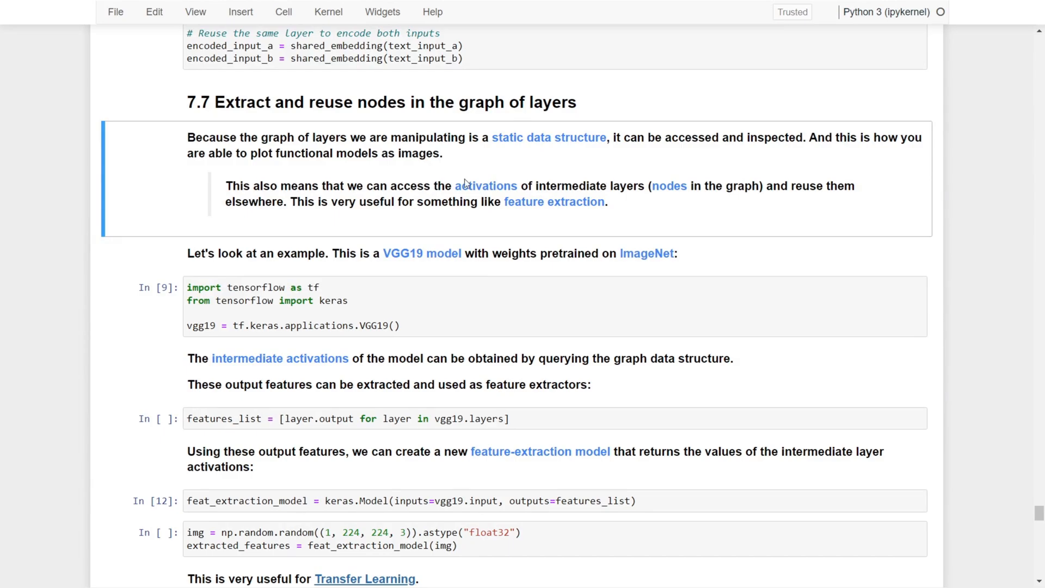
{"action": "mouse_move", "coordinate": [339, 155]}
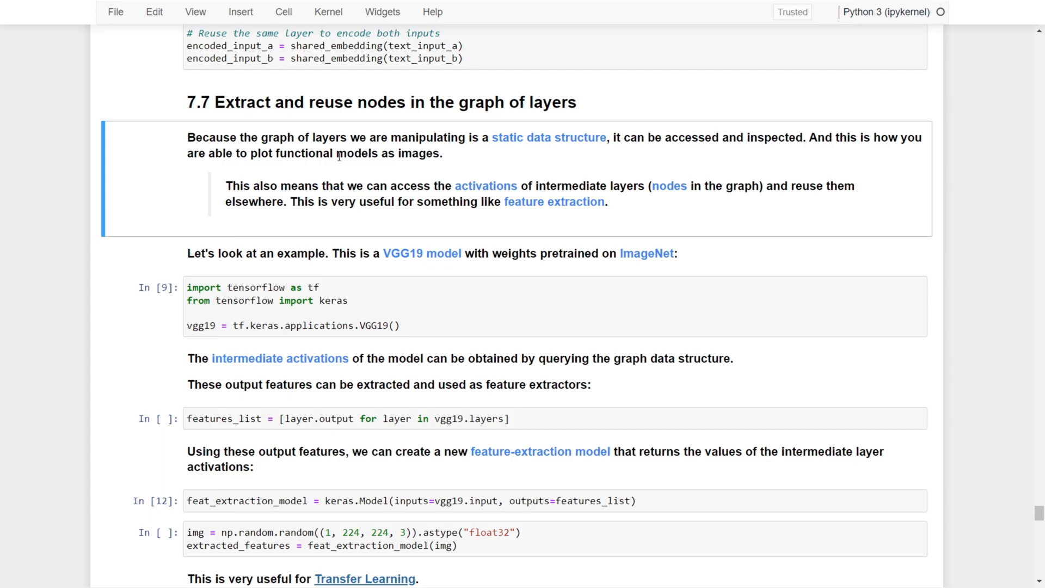
{"action": "key", "text": "ctrl+s"}
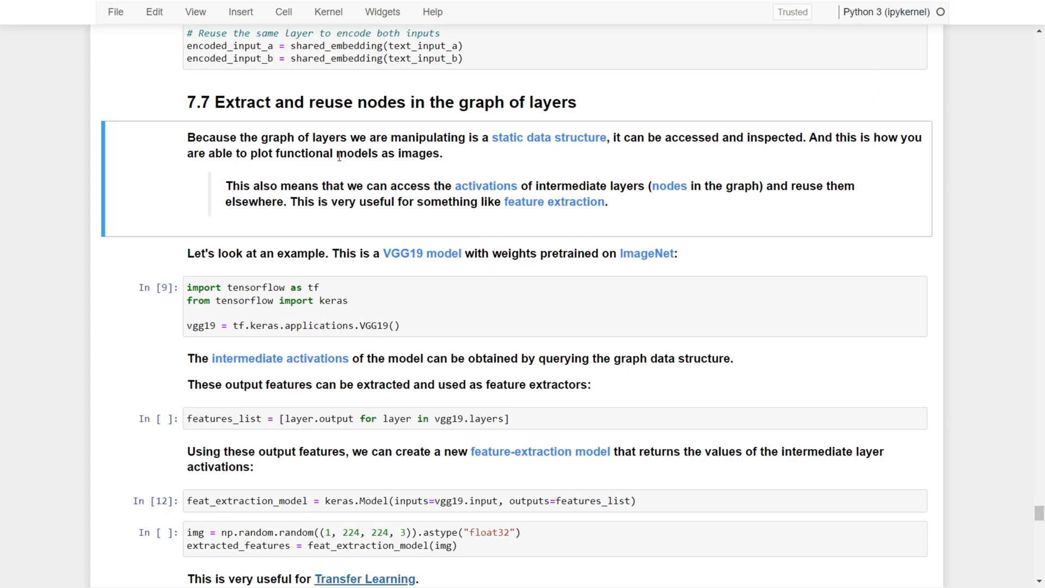
{"action": "mouse_move", "coordinate": [589, 235]}
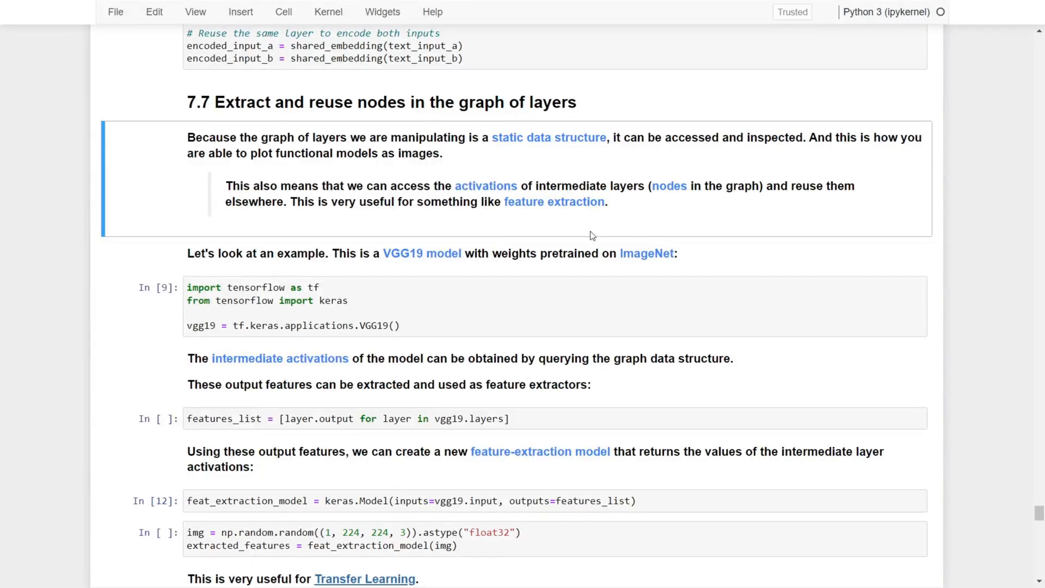
{"action": "mouse_move", "coordinate": [405, 255]}
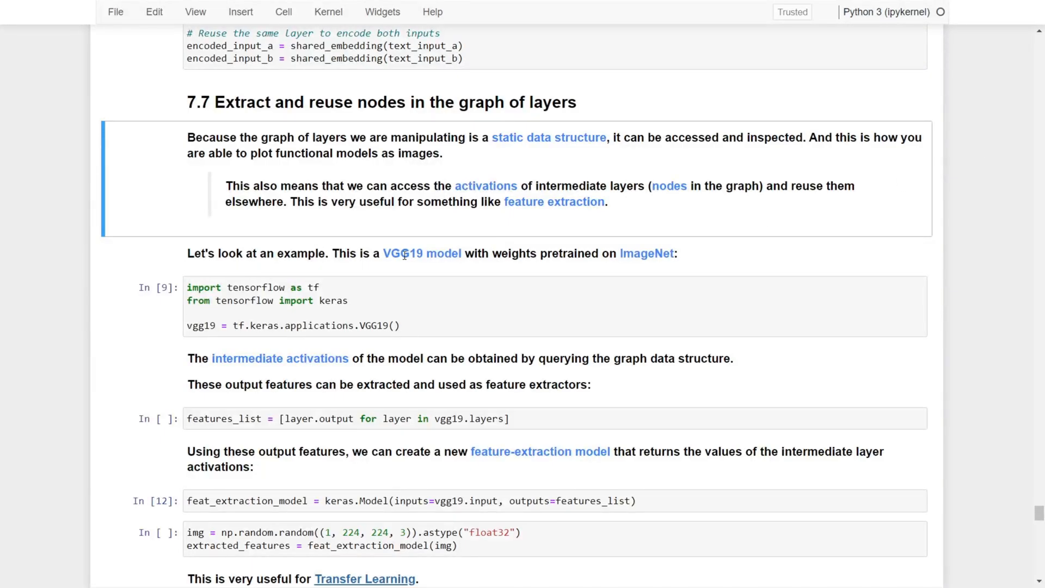
{"action": "mouse_move", "coordinate": [443, 272]}
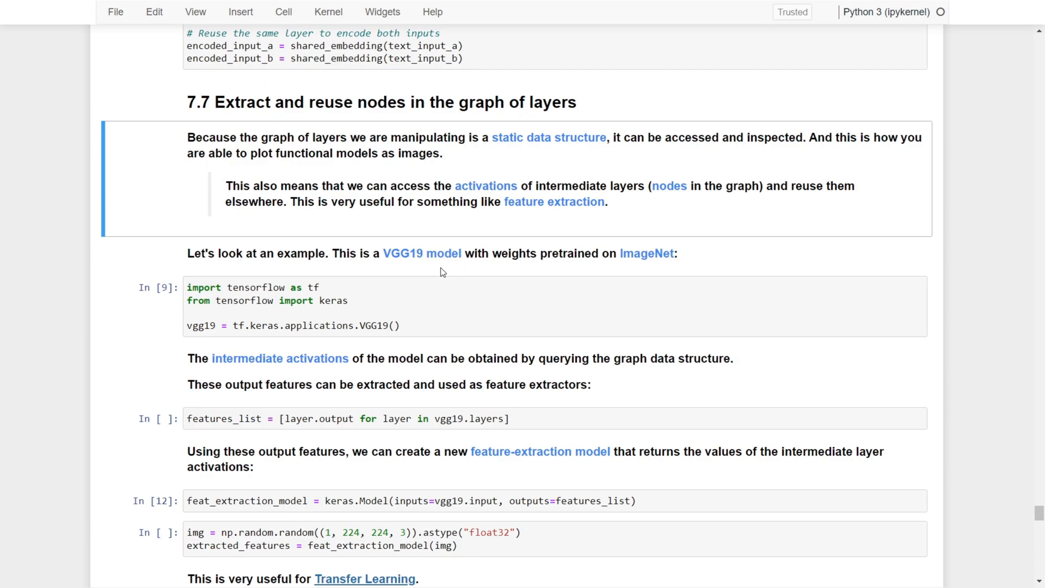
{"action": "mouse_move", "coordinate": [329, 325]}
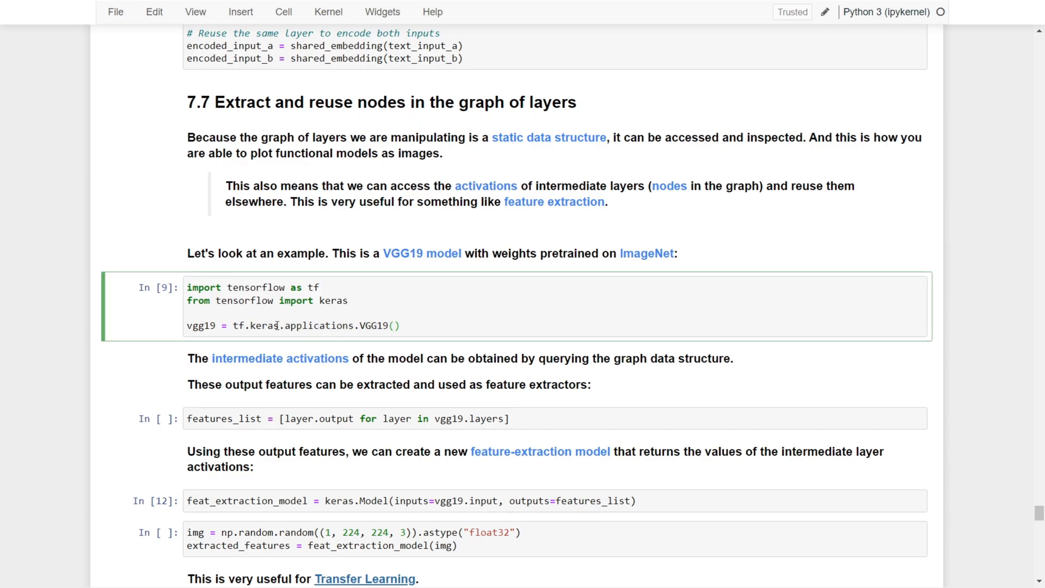
Highlight the vgg19 variable, review the feature-extraction cells below, and return to the VGG19 import lines
{"action": "double_click", "coordinate": [200, 325]}
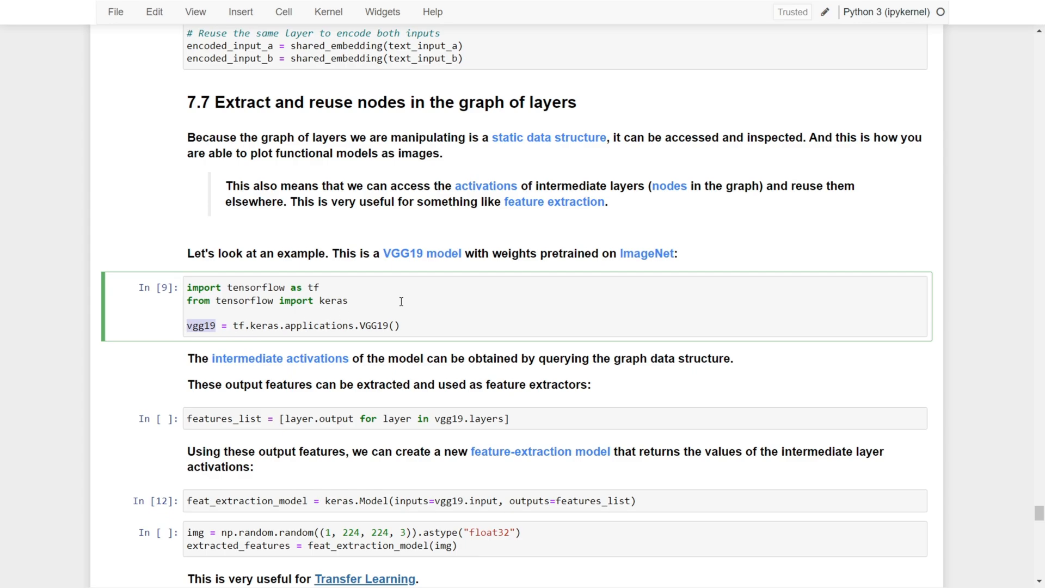
{"action": "scroll", "scroll_direction": "down", "scroll_amount": 3}
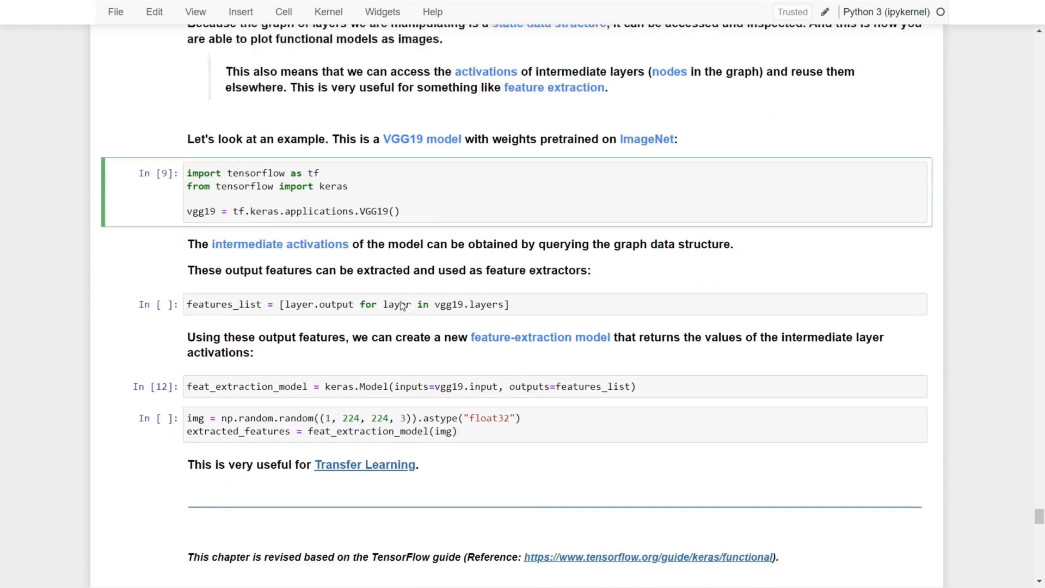
{"action": "scroll", "scroll_direction": "down", "scroll_amount": 3}
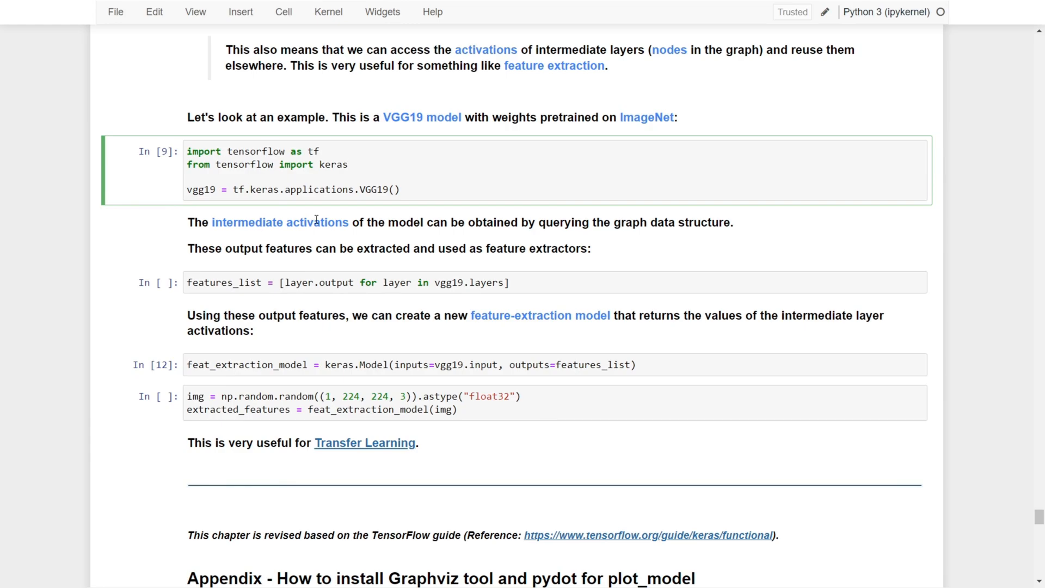
{"action": "mouse_move", "coordinate": [405, 242]}
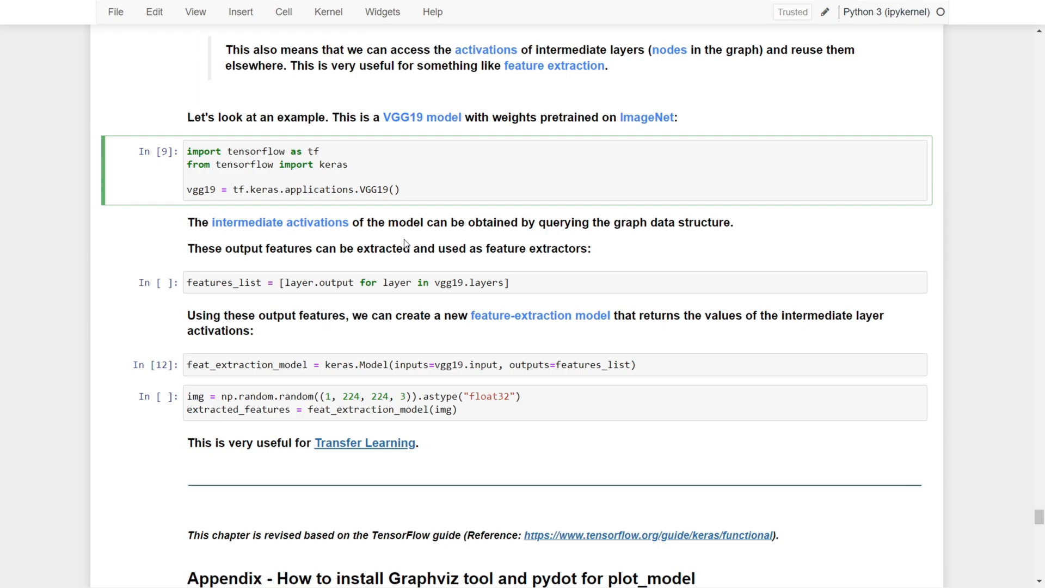
{"action": "left_click", "coordinate": [347, 164]}
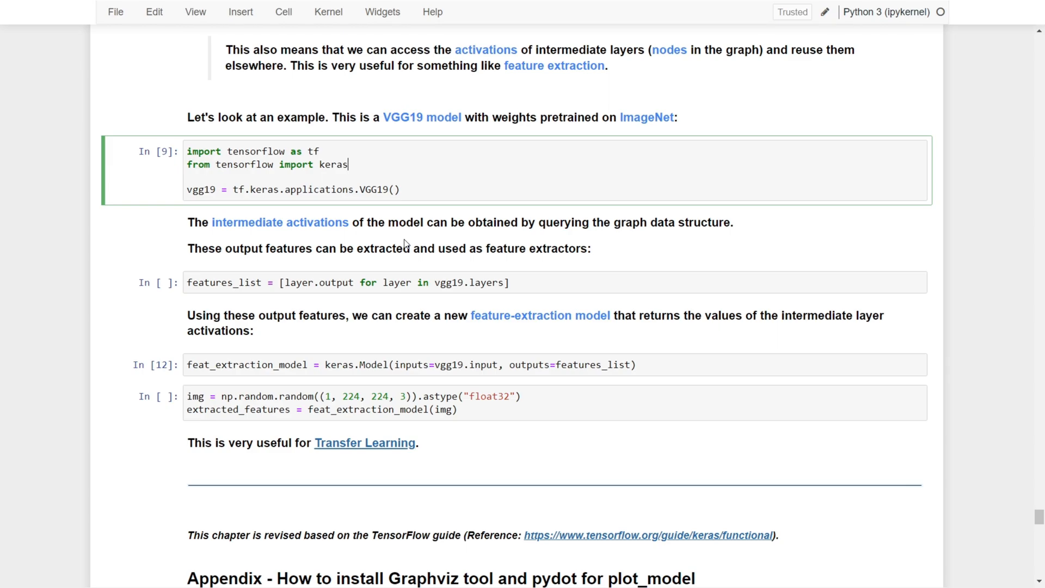
{"action": "mouse_move", "coordinate": [290, 282]}
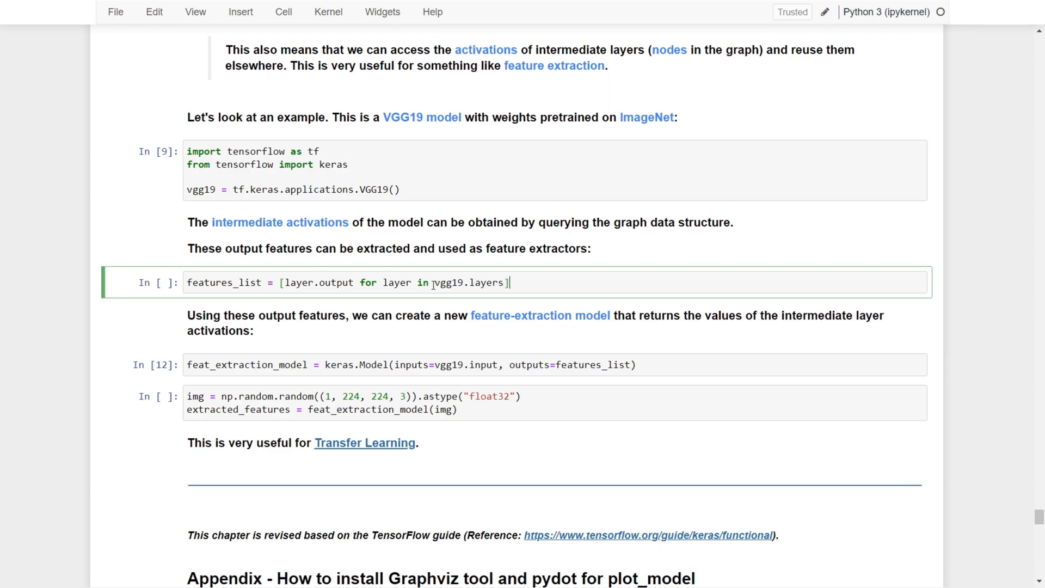
{"action": "double_click", "coordinate": [467, 282]}
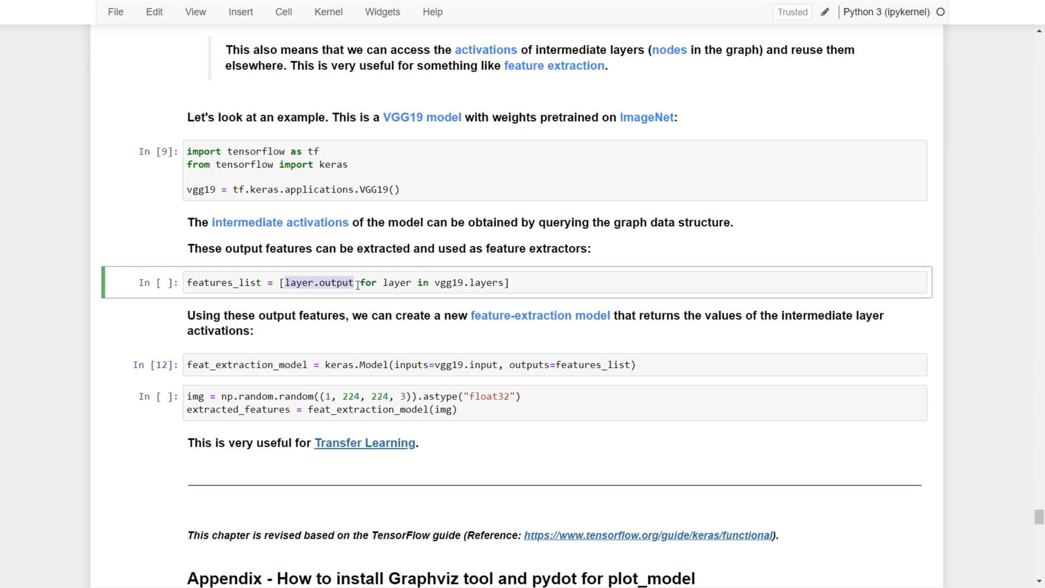
{"action": "left_click", "coordinate": [537, 282]}
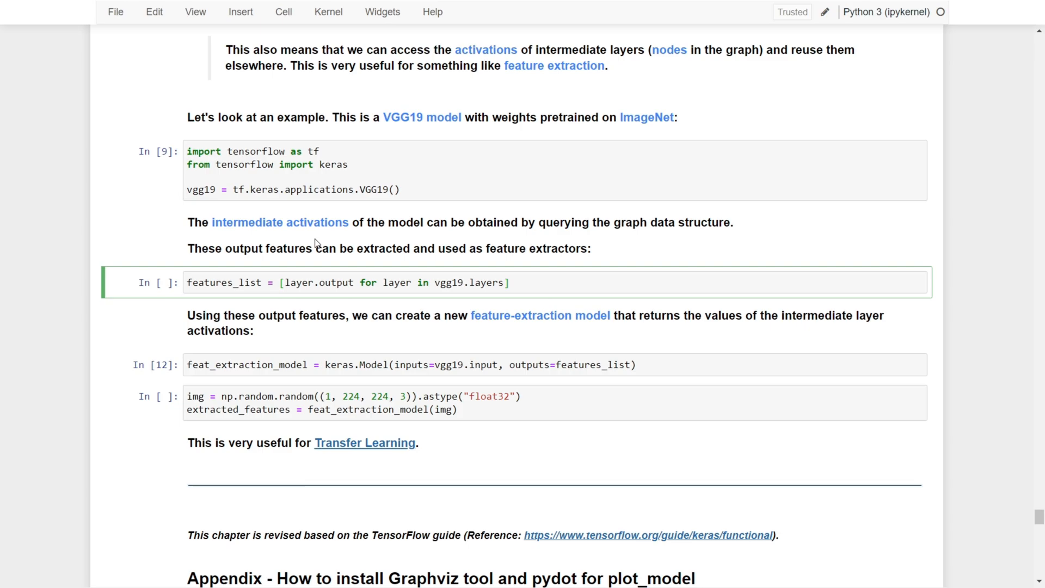
{"action": "mouse_move", "coordinate": [310, 259]}
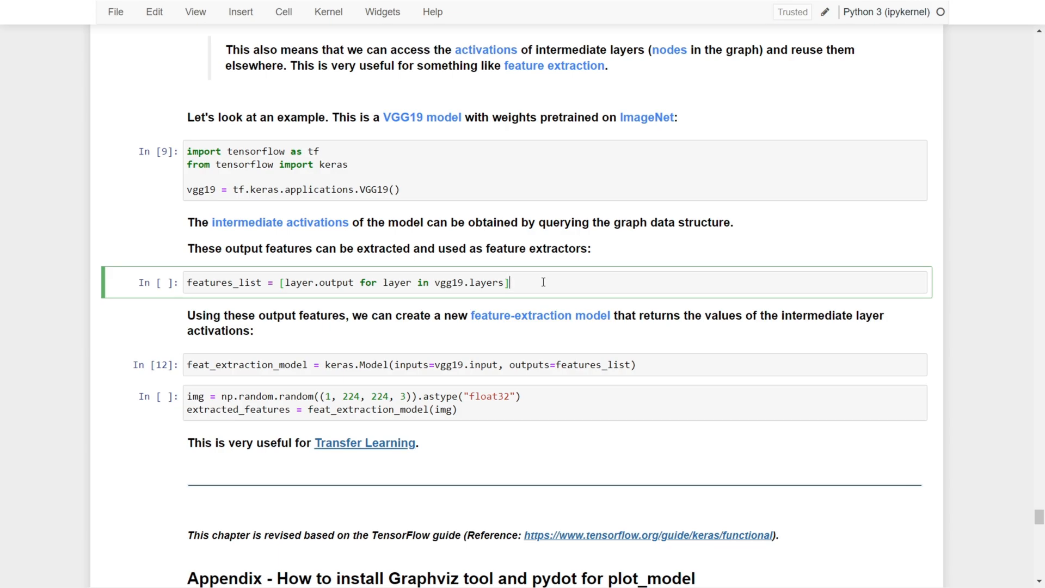
{"action": "mouse_move", "coordinate": [365, 386]}
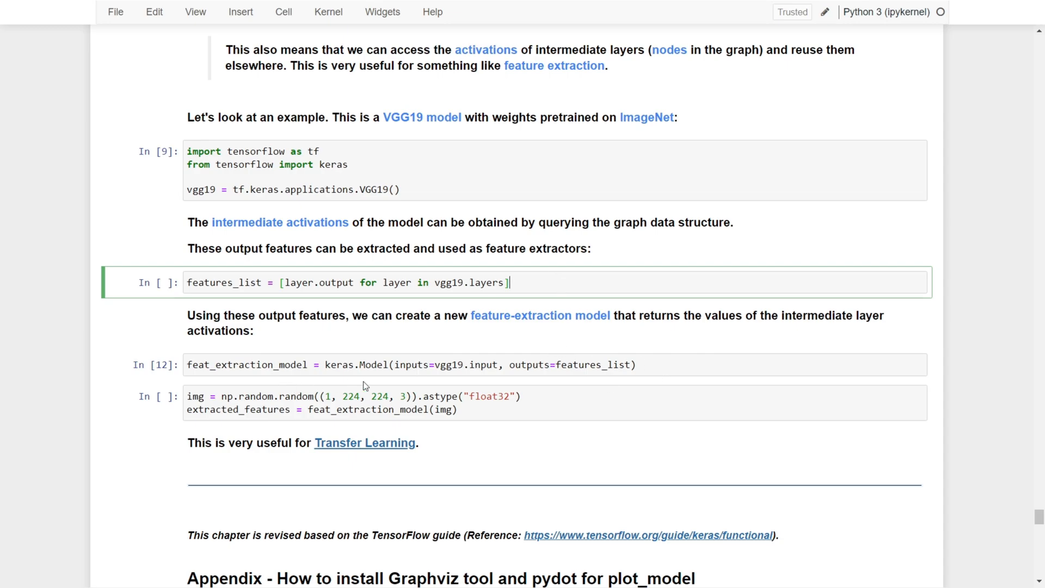
{"action": "left_click", "coordinate": [367, 365]}
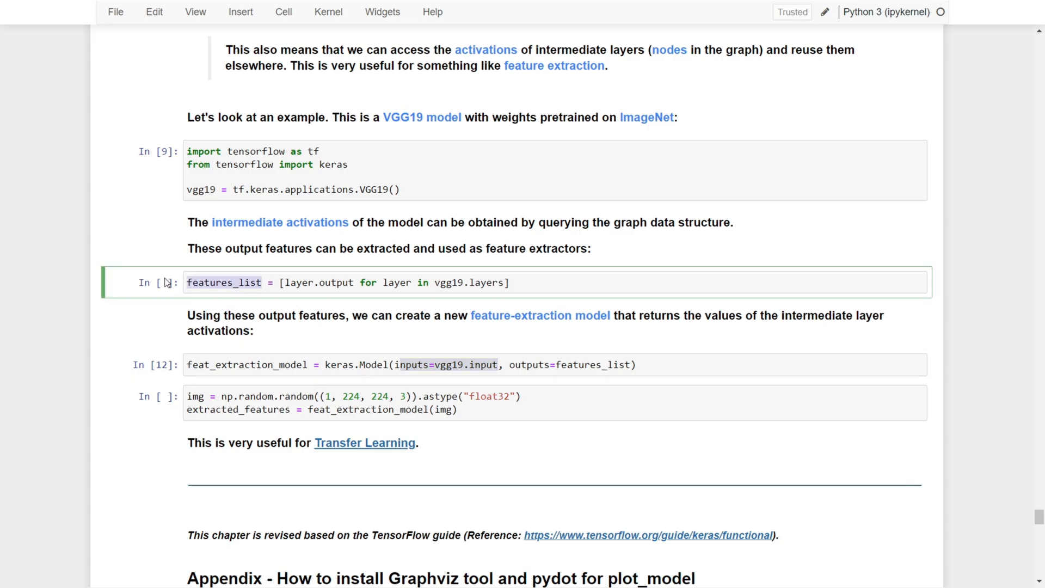
{"action": "left_click", "coordinate": [585, 364]}
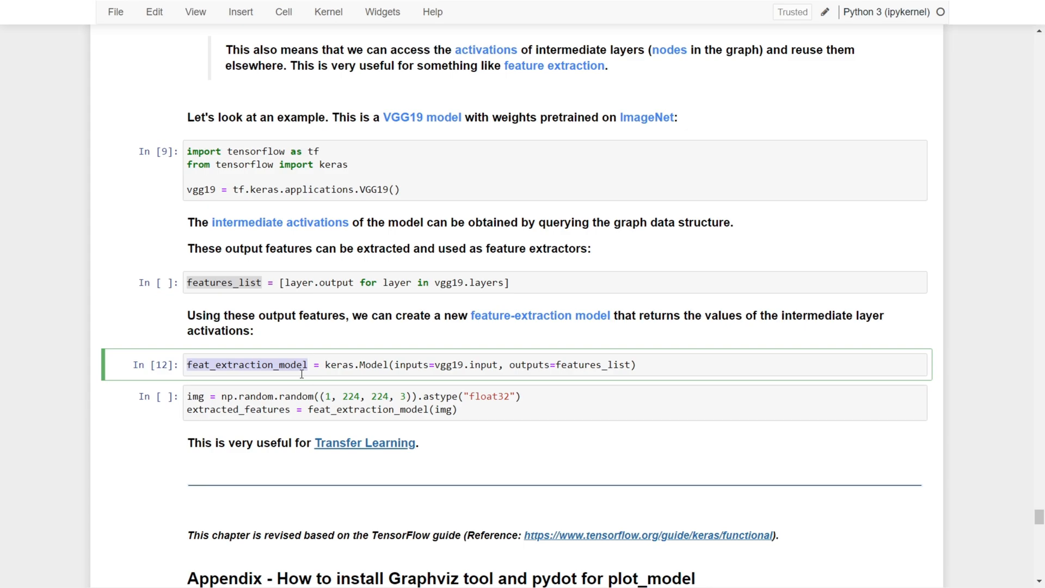
{"action": "left_click", "coordinate": [532, 402]}
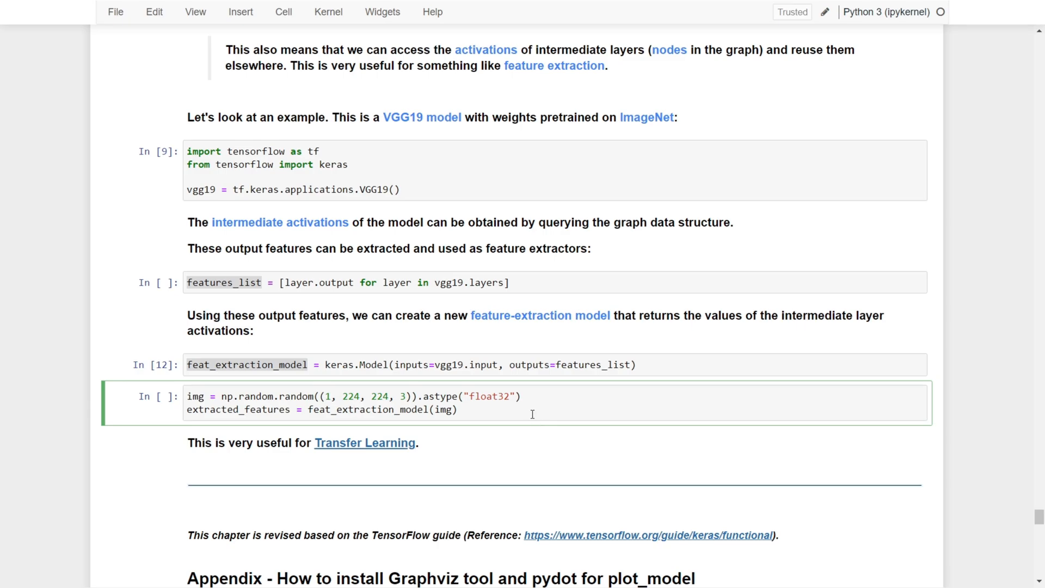
{"action": "mouse_move", "coordinate": [515, 414]}
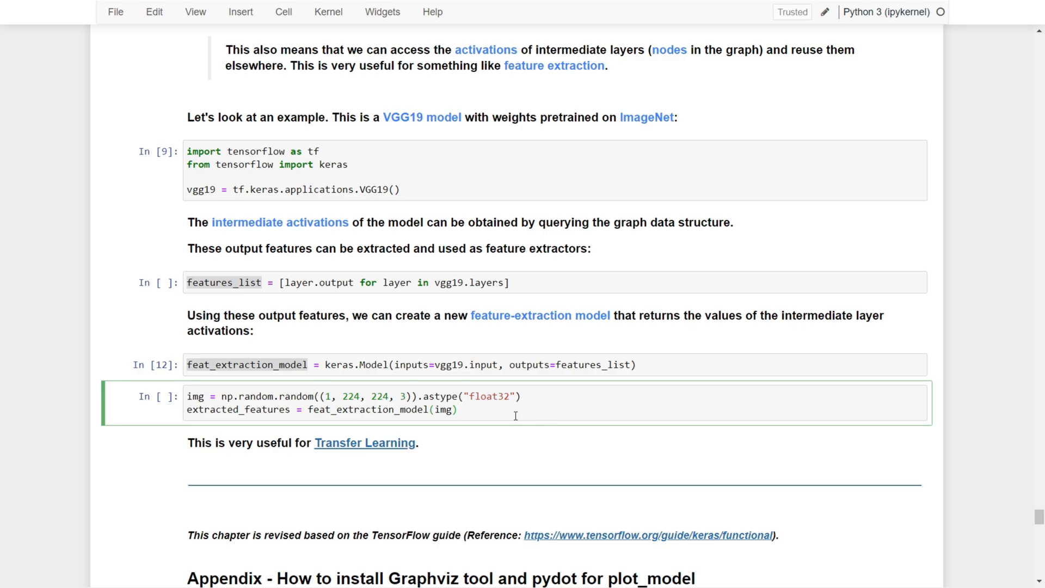
{"action": "mouse_move", "coordinate": [474, 404]}
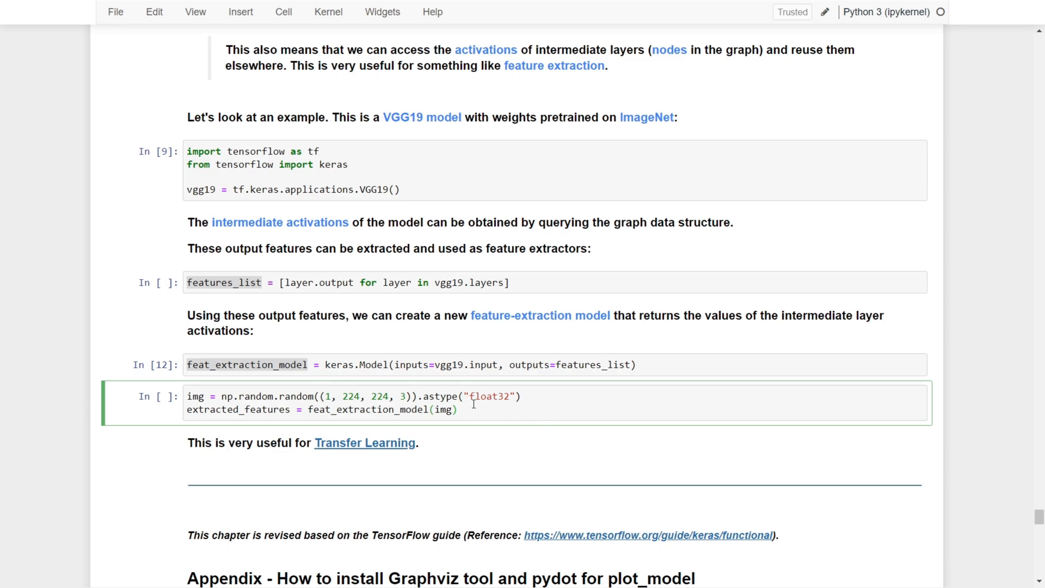
{"action": "mouse_move", "coordinate": [479, 412]}
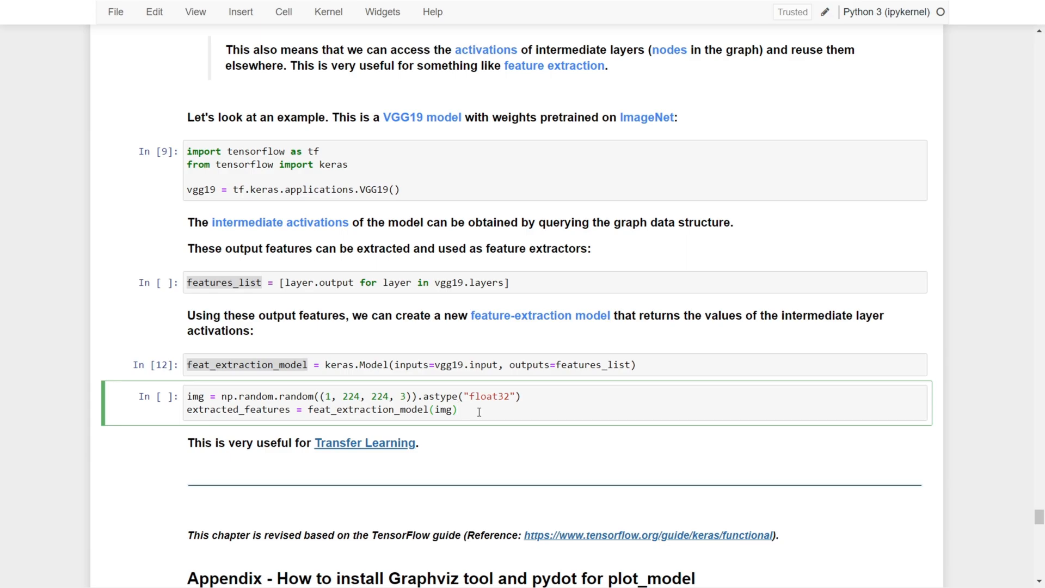